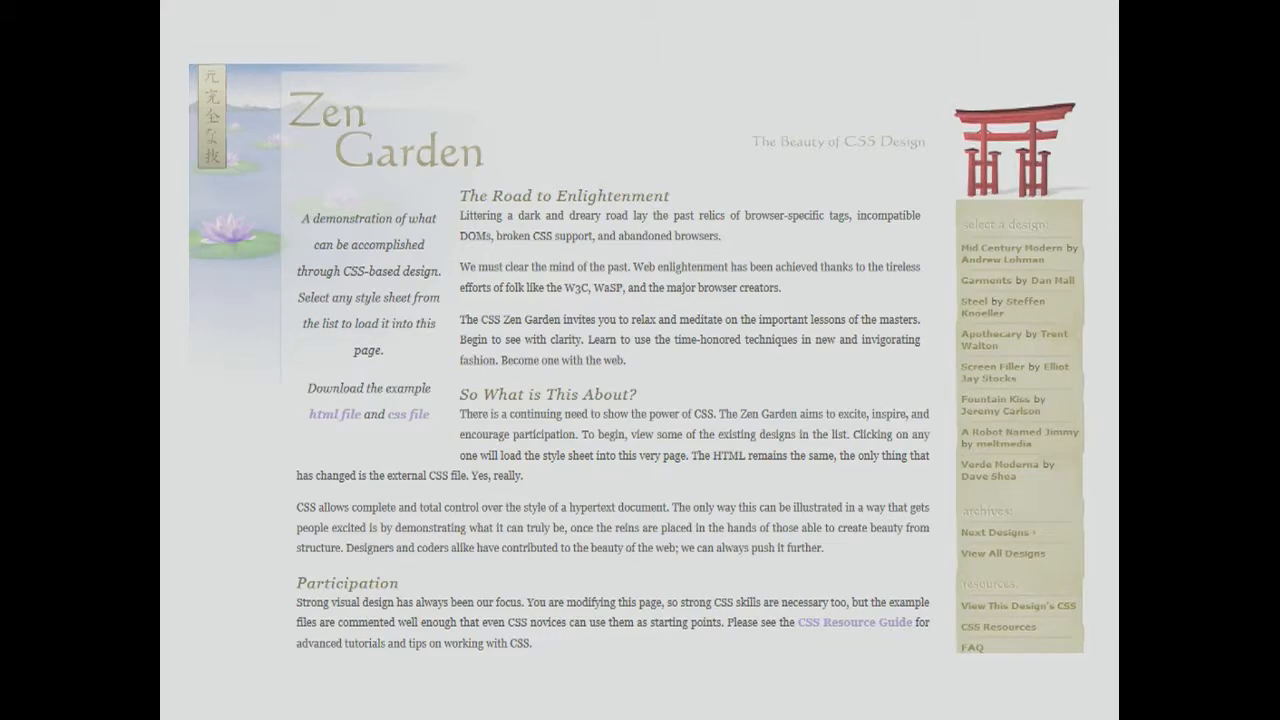
# Load the red robotic-themed design from the 'Select a Design' list onto the page.
pyautogui.click(1020, 436)
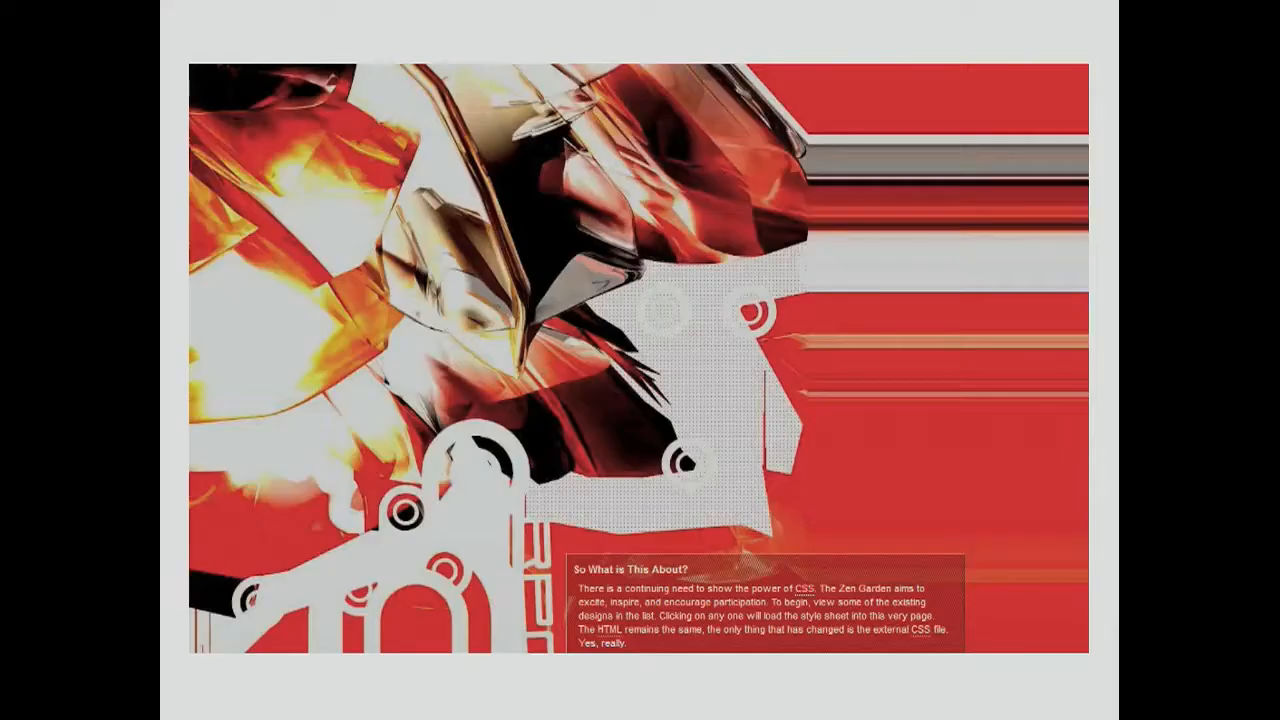